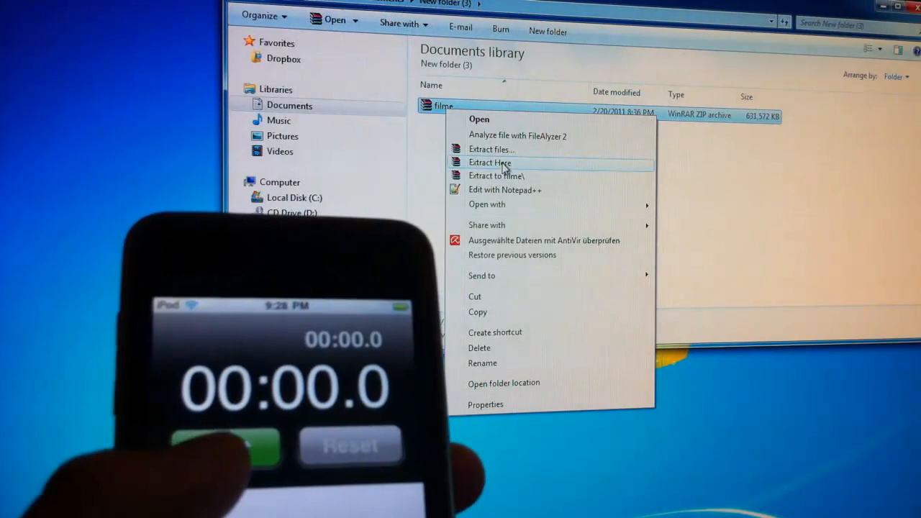
Step: Extract filme.zip into its current folder with Extract Here, unpacking the MP4 beside the archive
click(490, 162)
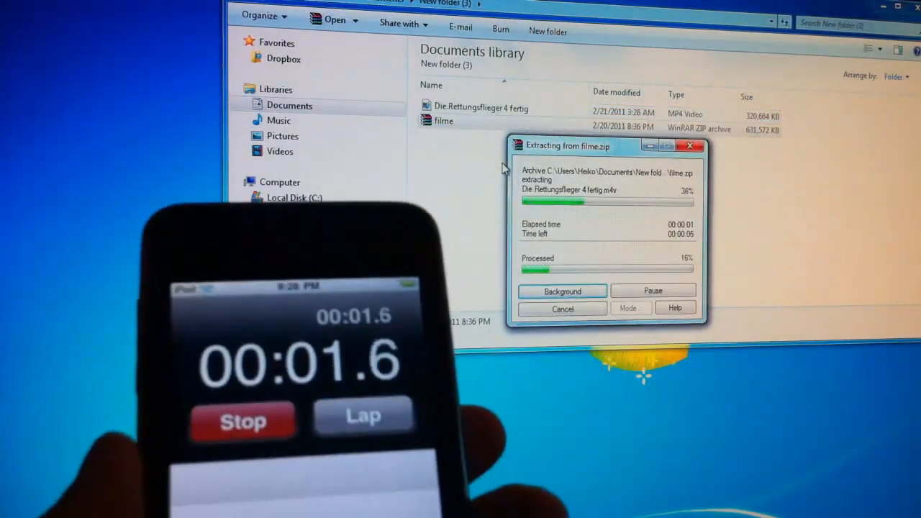